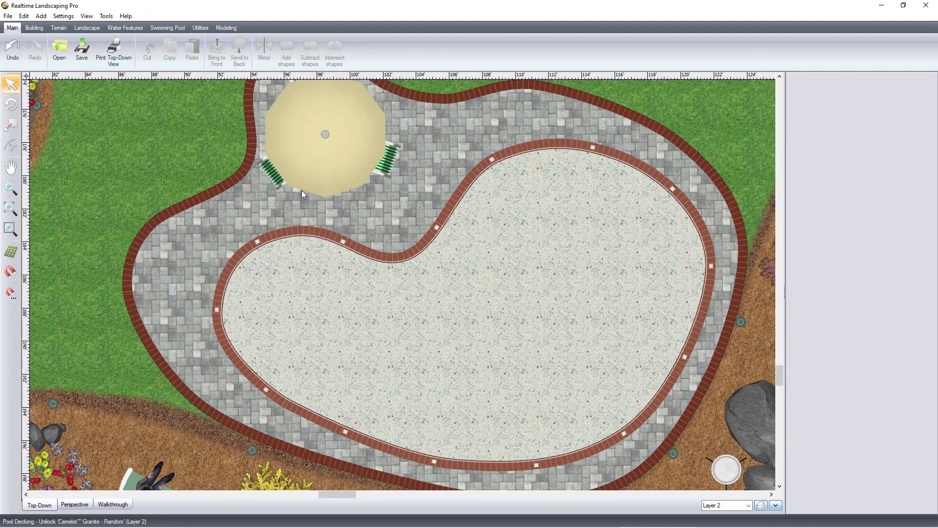
Step: Bring up the Swimming Pool ribbon tools for the kidney pool design
{"action": "left_click", "coordinate": [167, 27]}
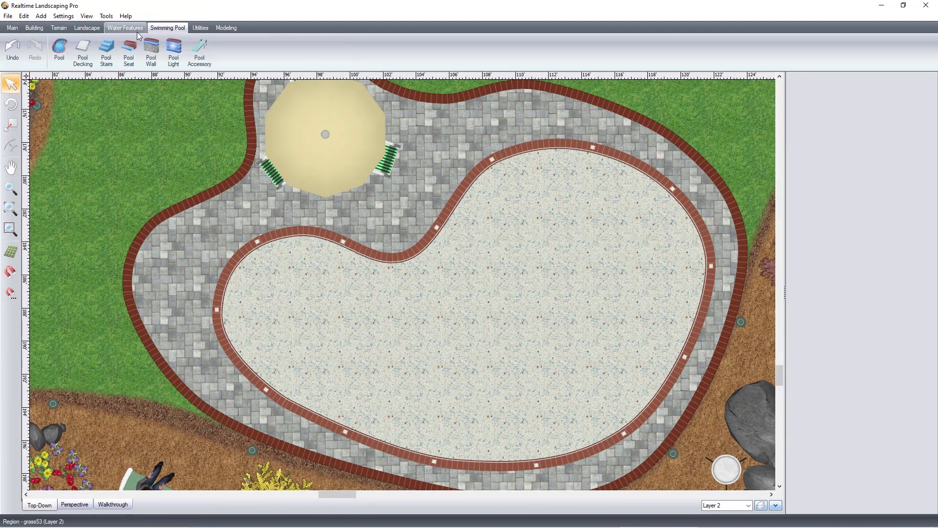
Step: Draw three-step pool stairs along the kidney pool's inner curve near the gazebo
{"action": "left_click", "coordinate": [105, 50]}
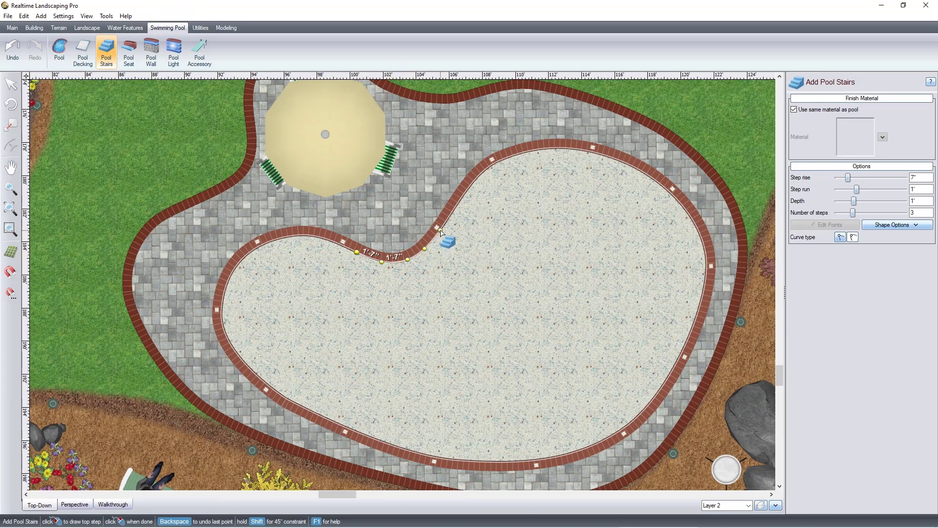
{"action": "left_click", "coordinate": [406, 311]}
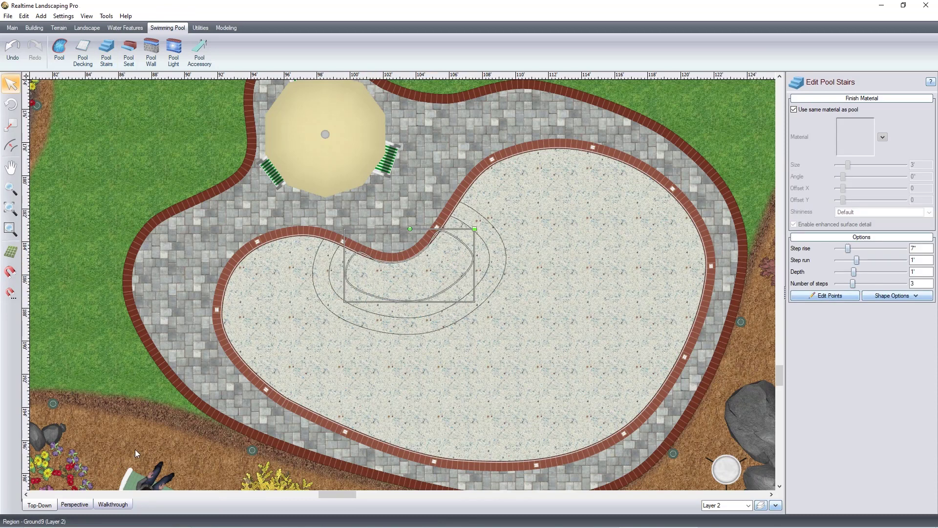
Step: Switch the design view to Perspective to see the new pool stairs
{"action": "left_click", "coordinate": [74, 504]}
{"action": "type", "text": ".4"}
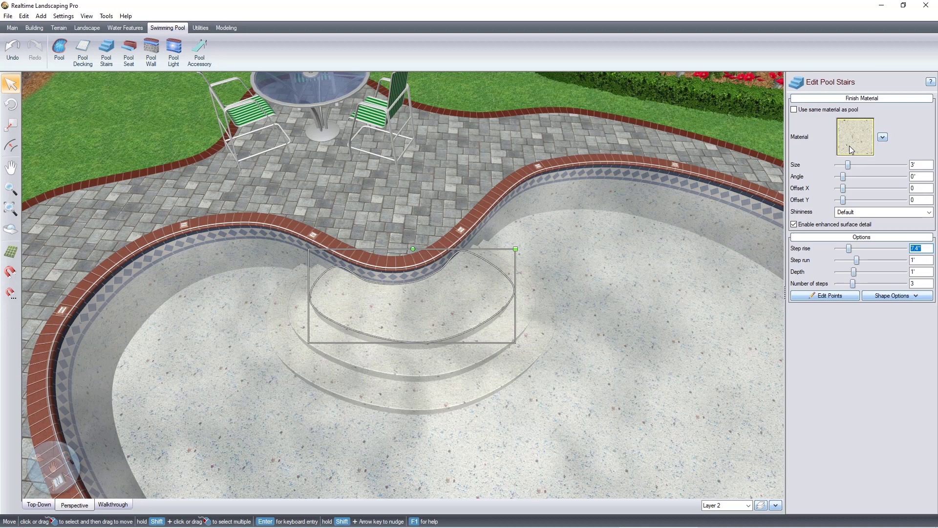
Step: Apply the Pebble Tec(R)-Sedona Red material to the pool stairs
{"action": "left_click", "coordinate": [854, 136]}
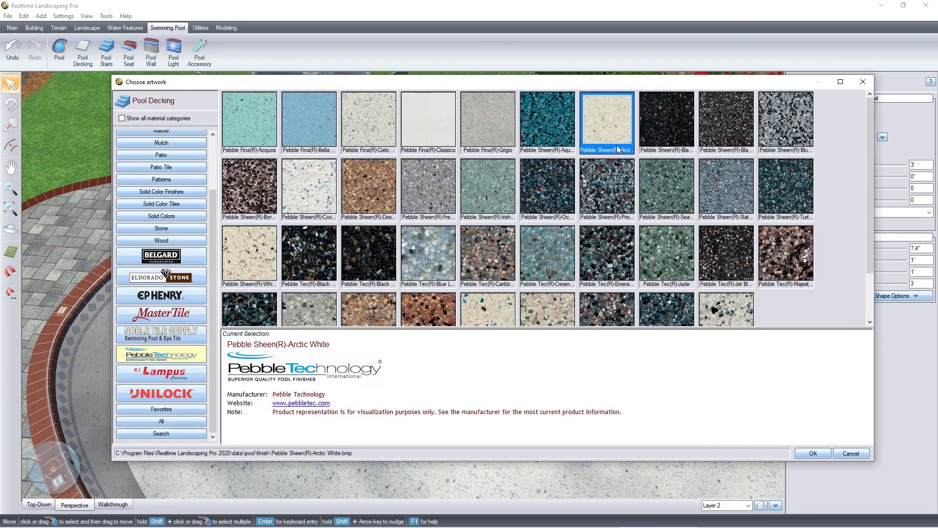
{"action": "left_click", "coordinate": [429, 310]}
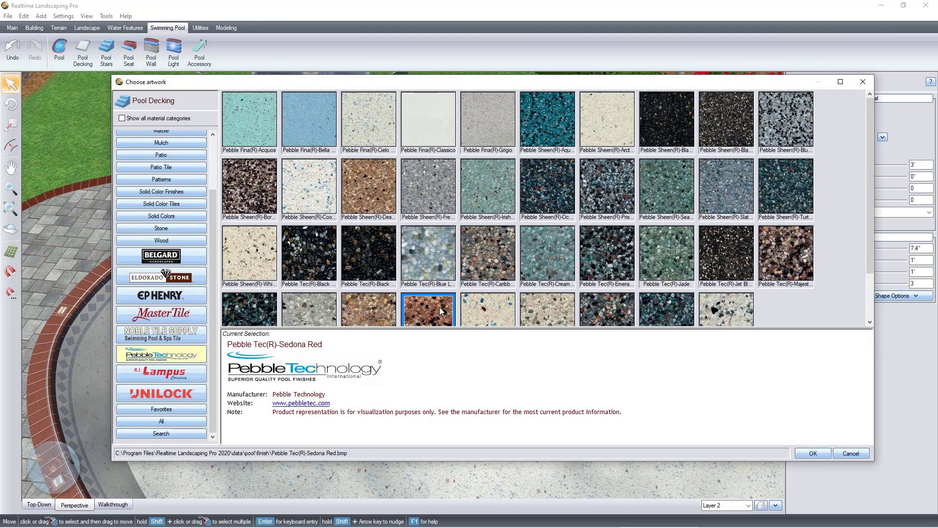
{"action": "left_click", "coordinate": [813, 454]}
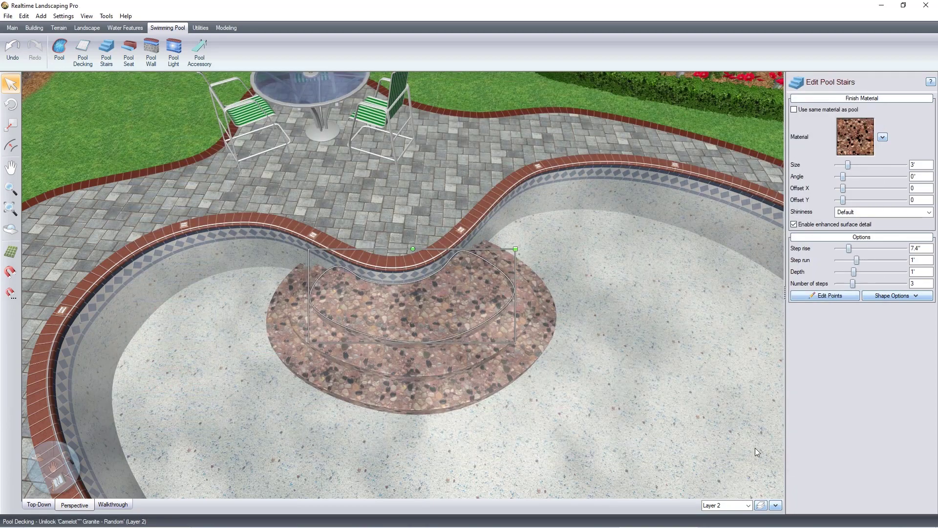